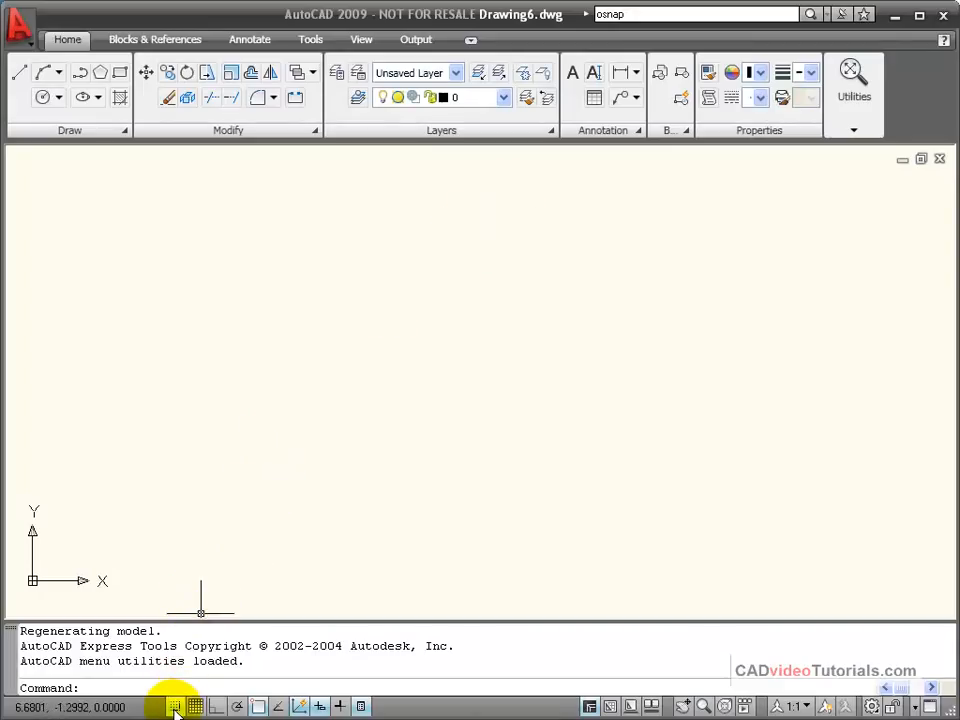
{"action": "mouse_move", "coordinate": [195, 707]}
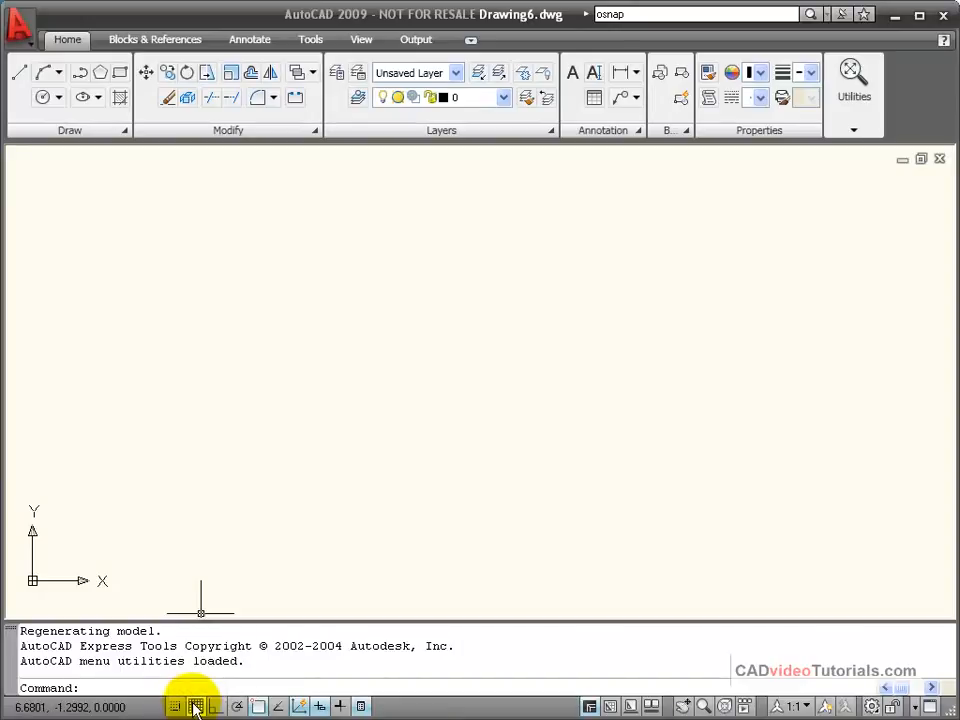
{"action": "mouse_move", "coordinate": [278, 524]}
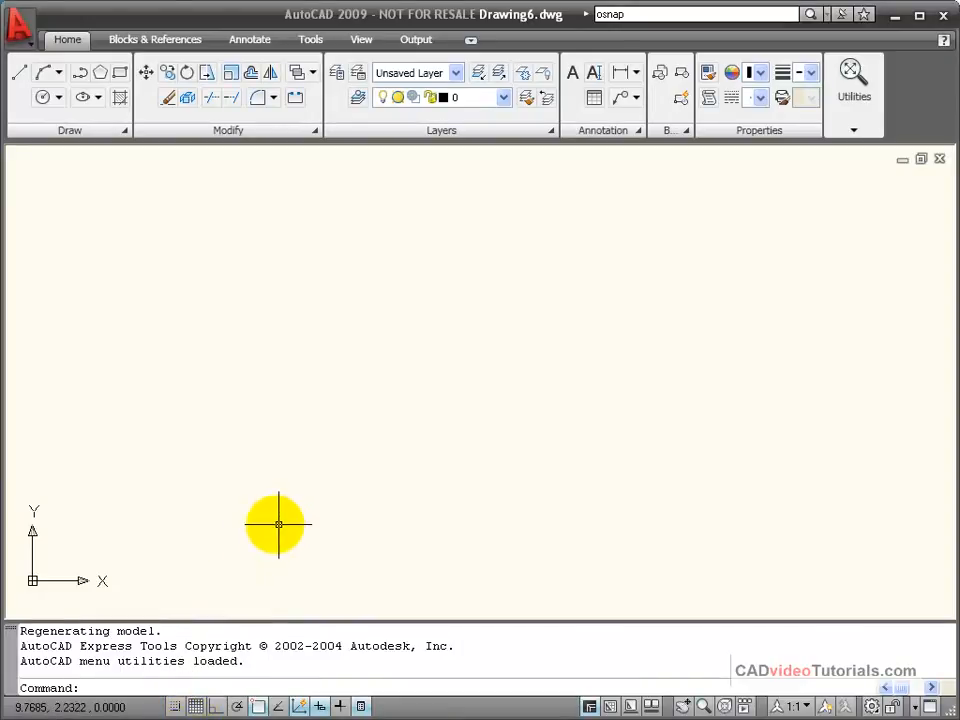
{"action": "mouse_move", "coordinate": [175, 706]}
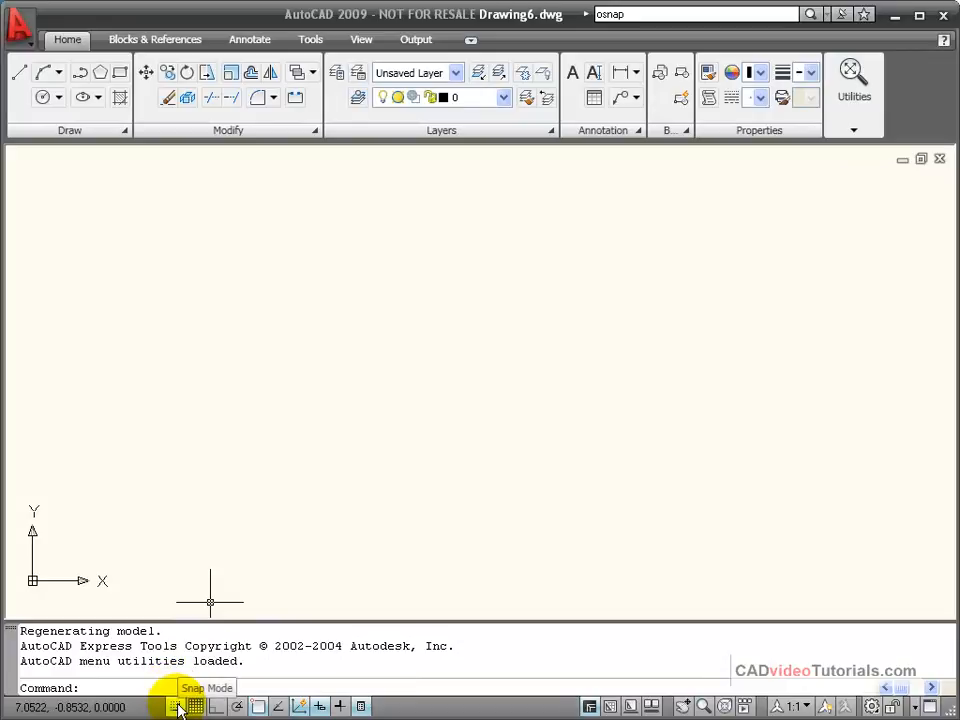
- Open Drafting Settings on the Snap and Grid tab from the Snap Mode button
{"action": "right_click", "coordinate": [177, 706]}
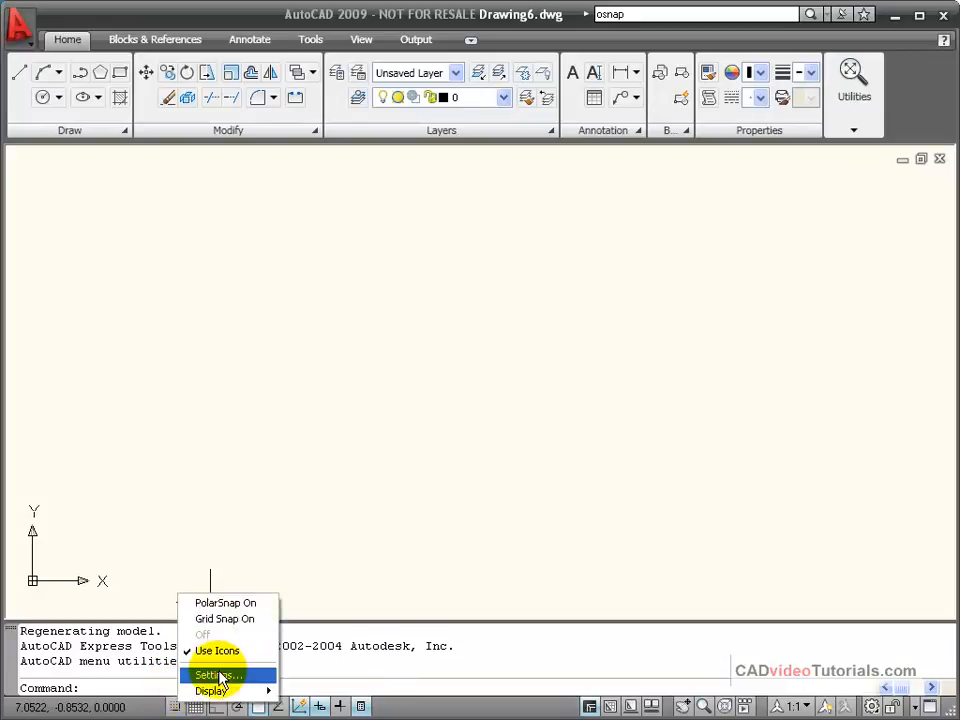
{"action": "left_click", "coordinate": [216, 674]}
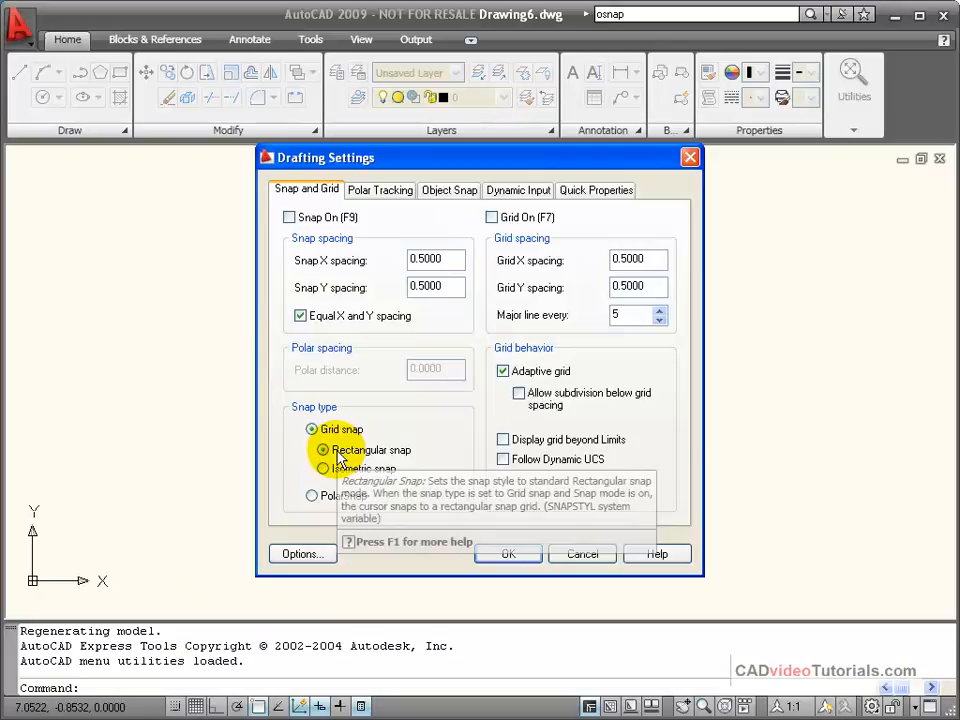
{"action": "mouse_move", "coordinate": [418, 168]}
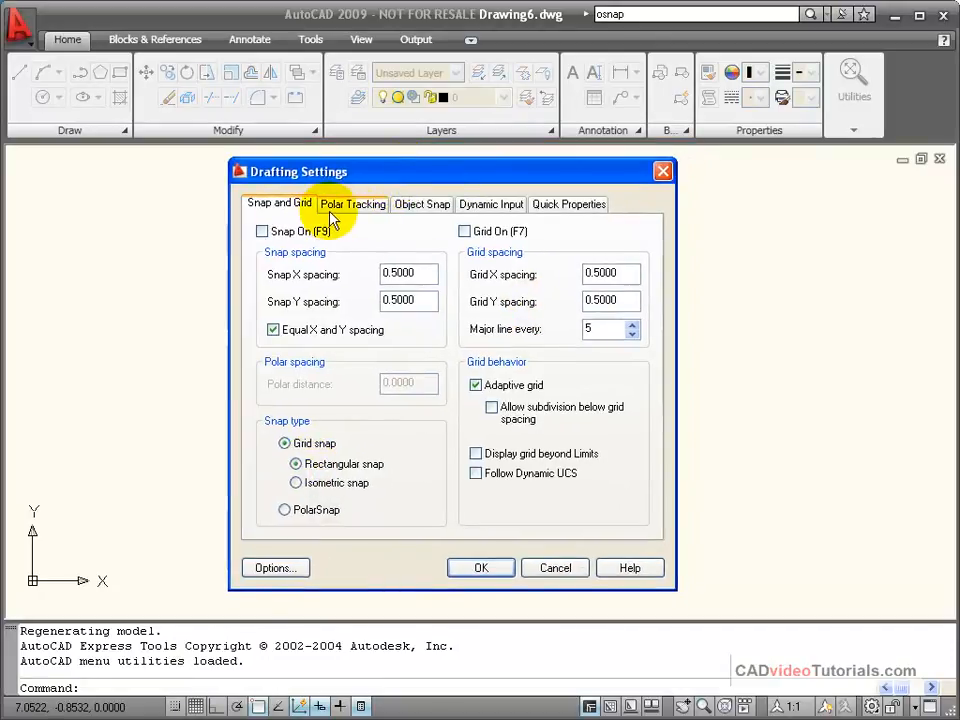
{"action": "mouse_move", "coordinate": [545, 210]}
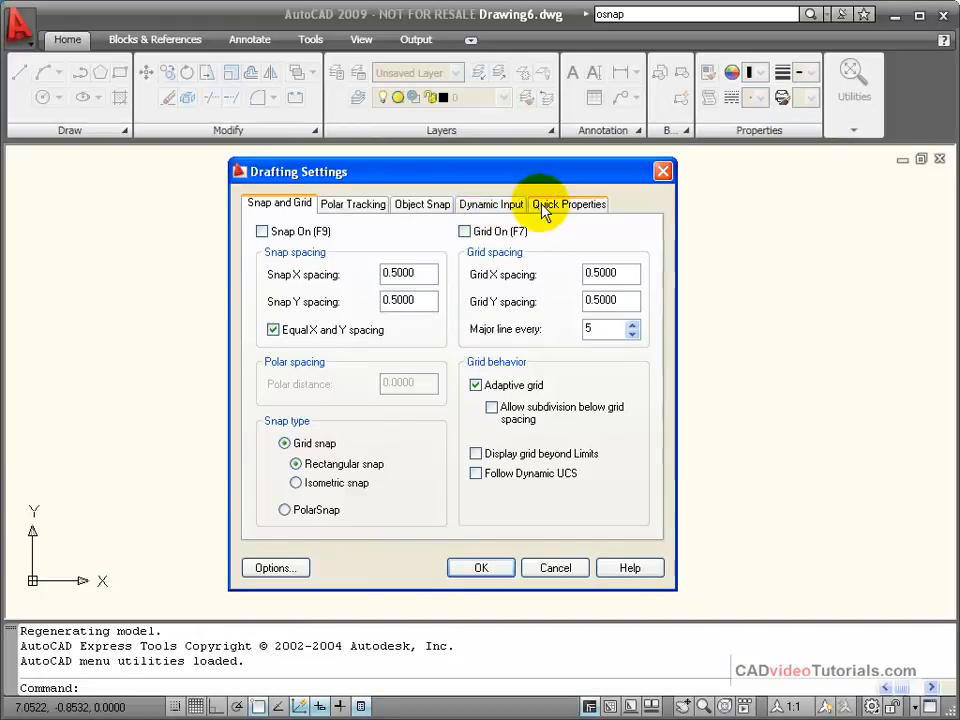
{"action": "mouse_move", "coordinate": [280, 240]}
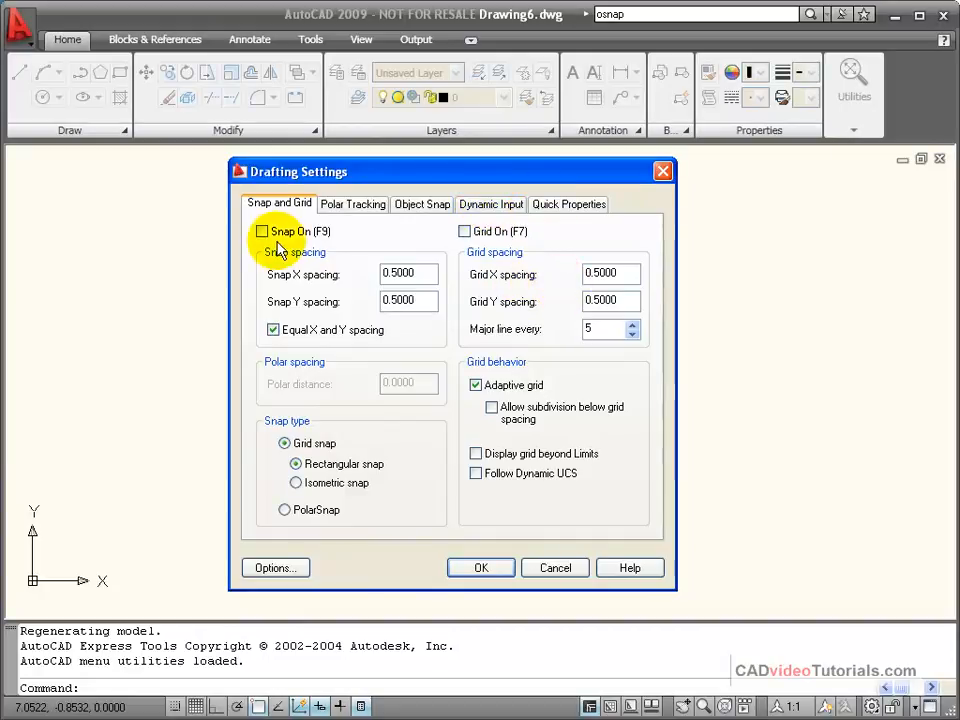
{"action": "mouse_move", "coordinate": [345, 298]}
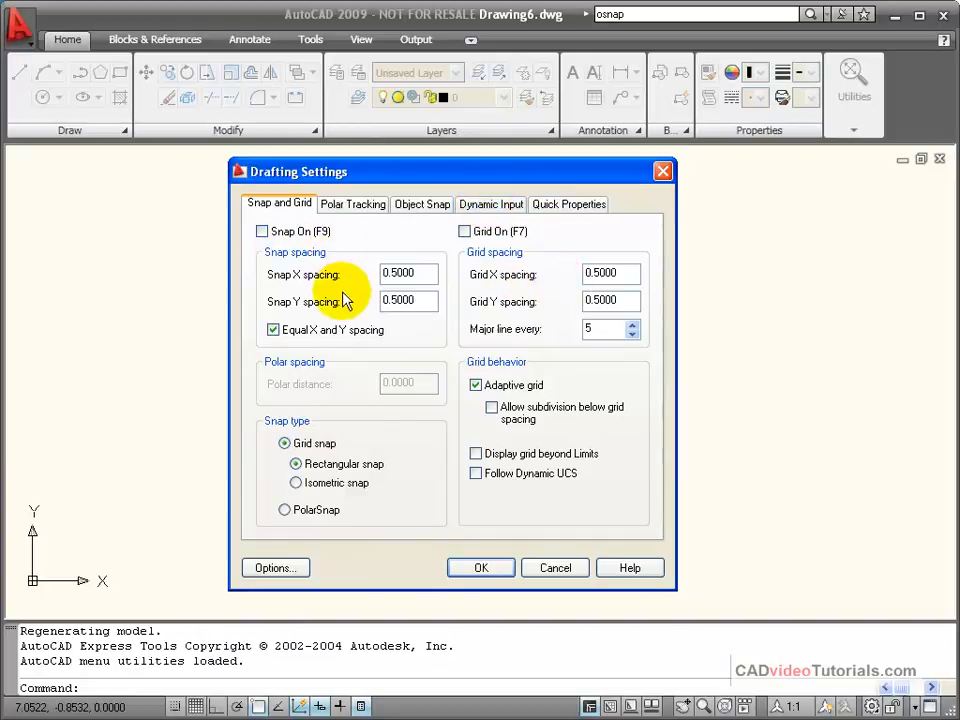
{"action": "left_click", "coordinate": [408, 274]}
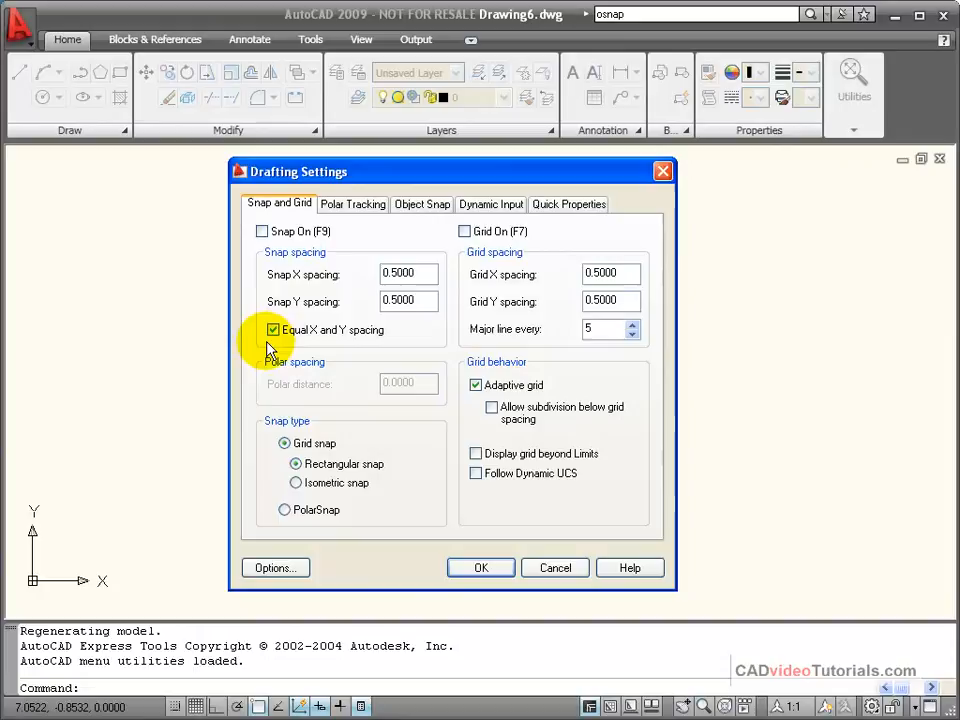
{"action": "mouse_move", "coordinate": [355, 335]}
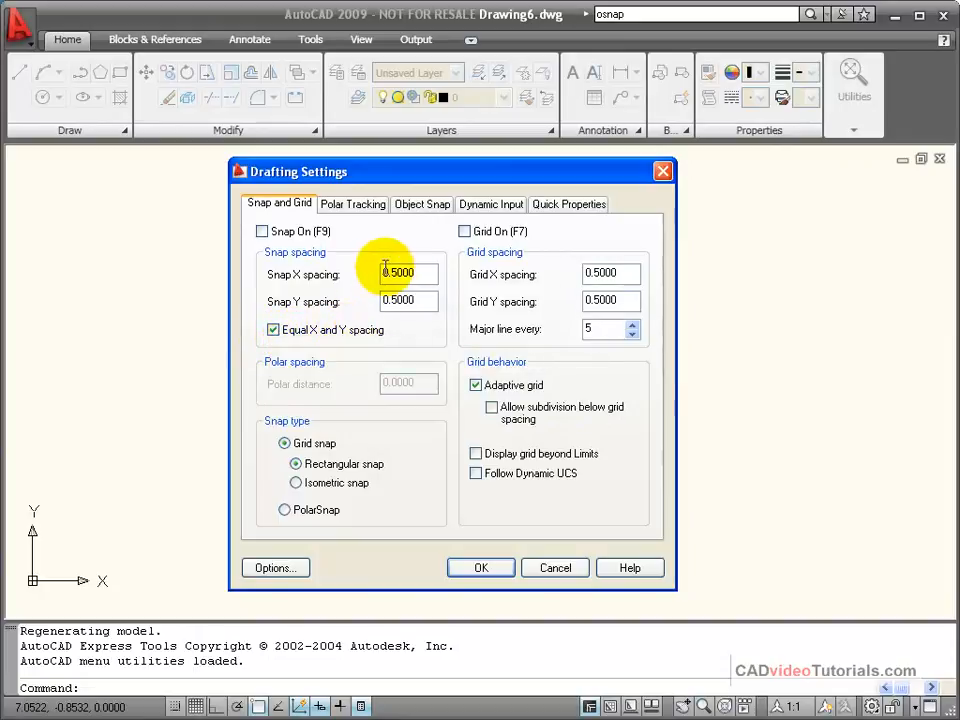
- Set Snap X spacing and Grid X spacing to 1 unit each
{"action": "triple_click", "coordinate": [405, 273]}
{"action": "type", "text": "1.0000"}
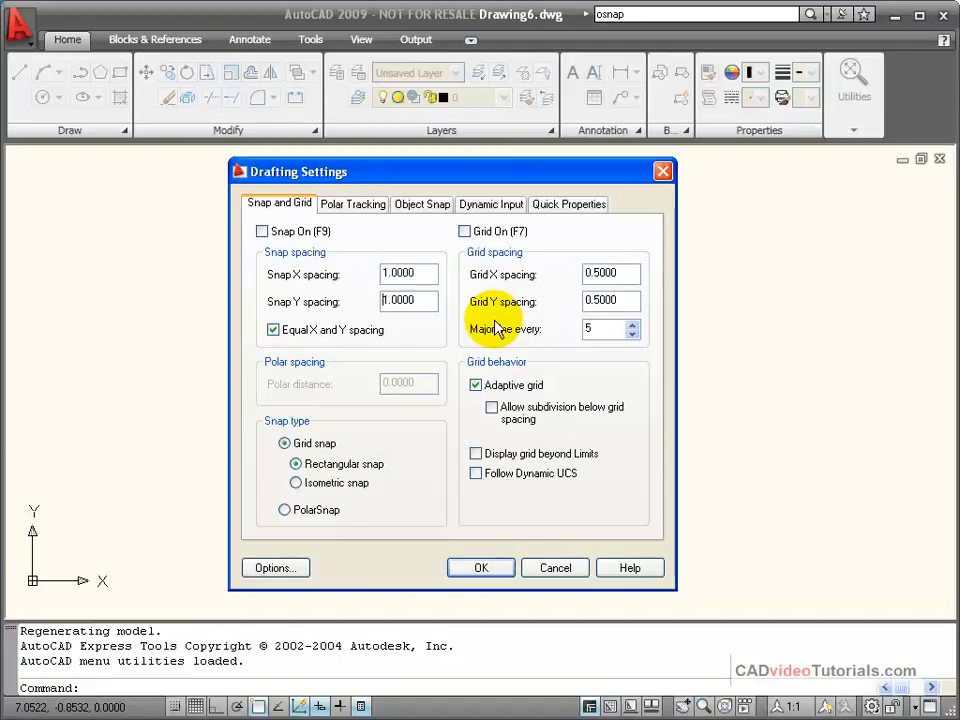
{"action": "triple_click", "coordinate": [605, 274]}
{"action": "type", "text": "1.0000"}
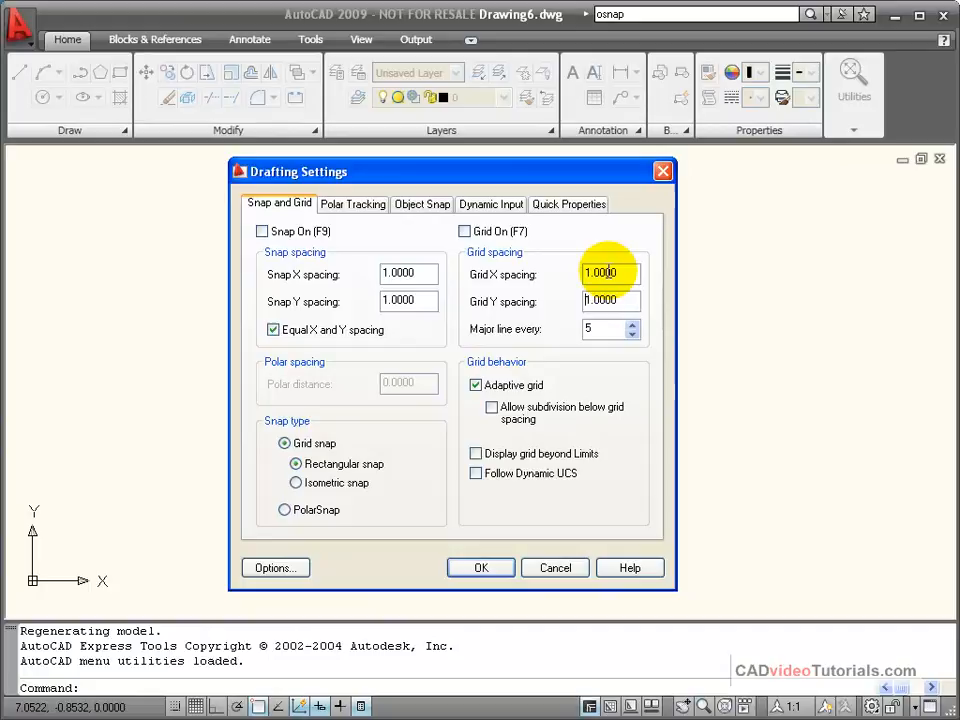
{"action": "mouse_move", "coordinate": [470, 293]}
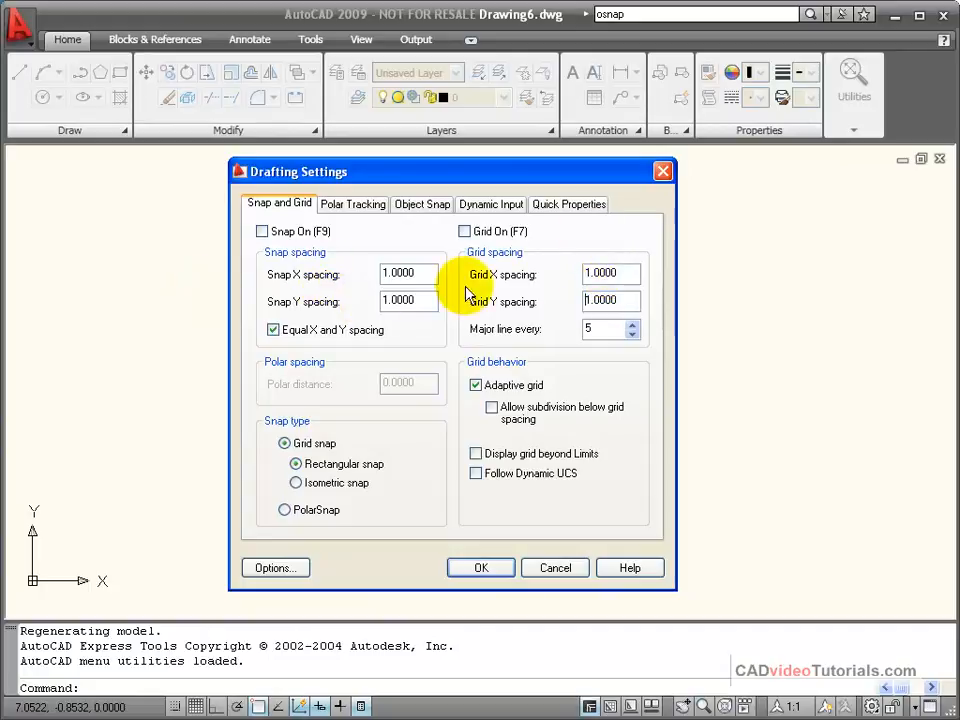
{"action": "mouse_move", "coordinate": [562, 273]}
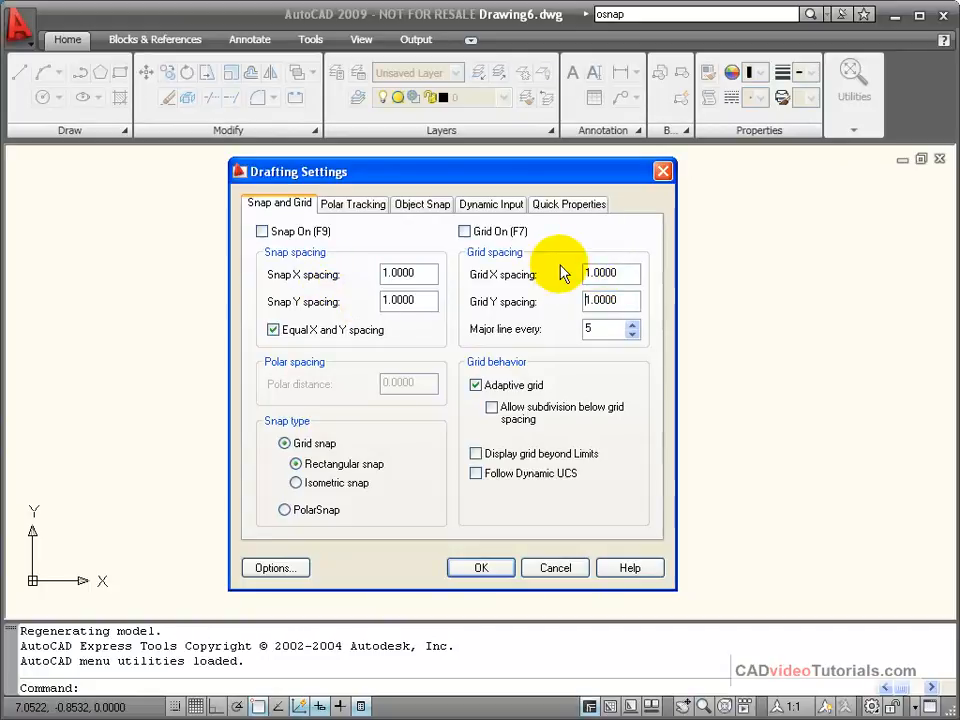
{"action": "mouse_move", "coordinate": [465, 278]}
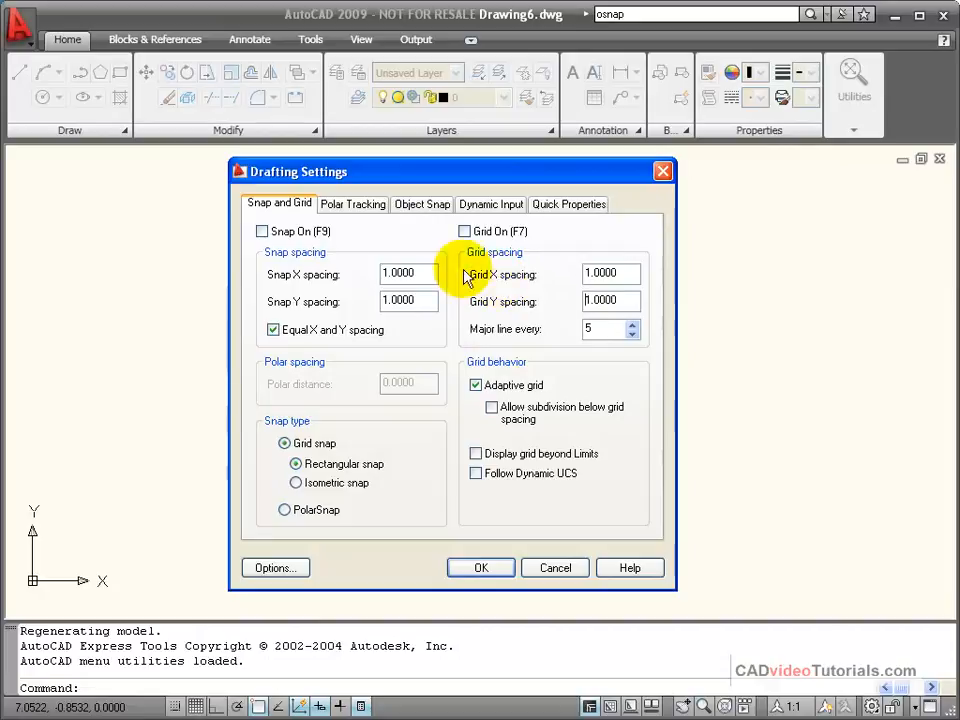
{"action": "mouse_move", "coordinate": [263, 231]}
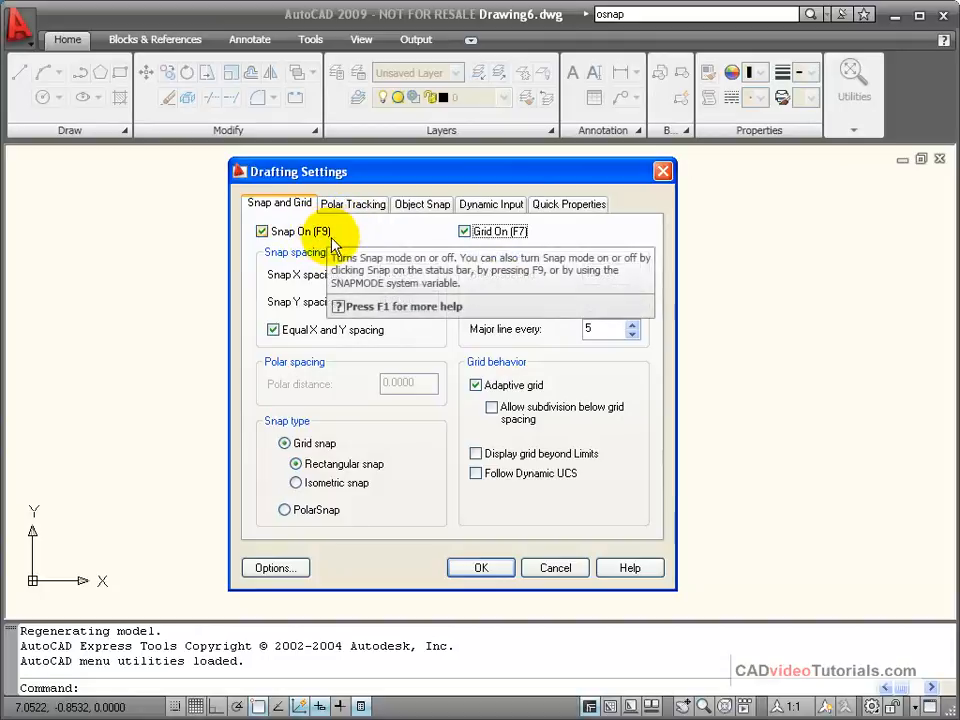
{"action": "mouse_move", "coordinate": [324, 248]}
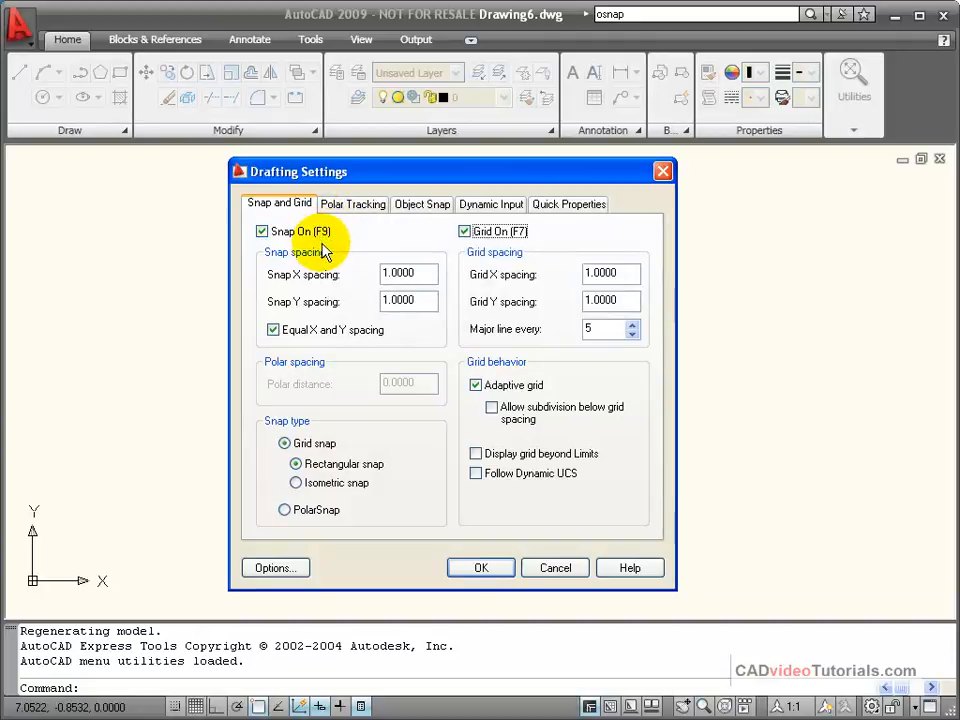
{"action": "mouse_move", "coordinate": [515, 238]}
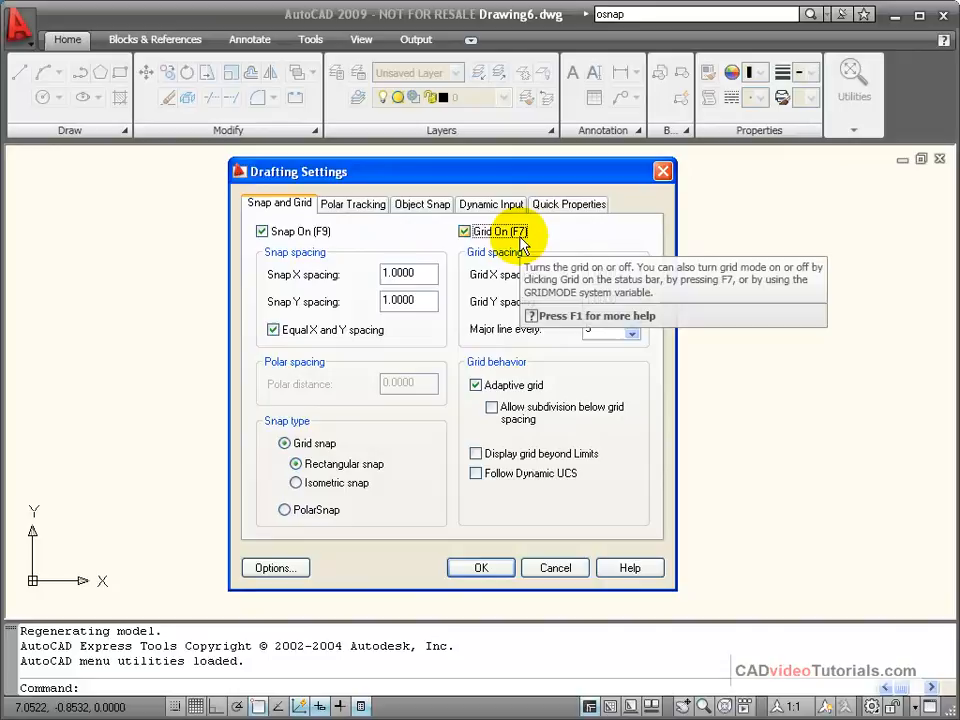
{"action": "mouse_move", "coordinate": [435, 238]}
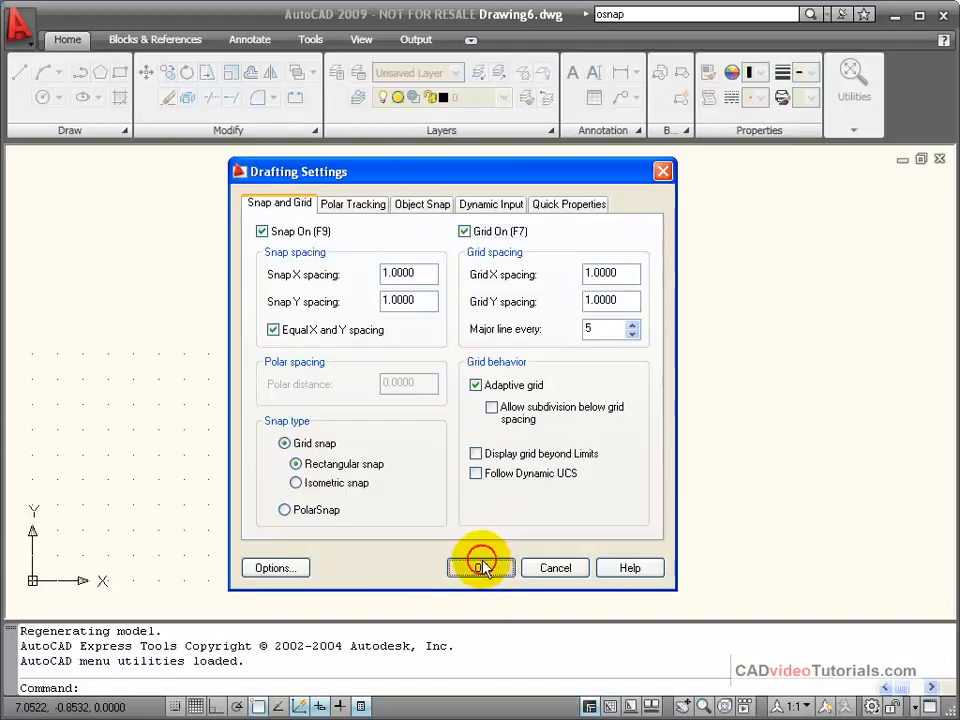
- Turn snap and grid on and apply the Drafting Settings with OK
{"action": "left_click", "coordinate": [481, 567]}
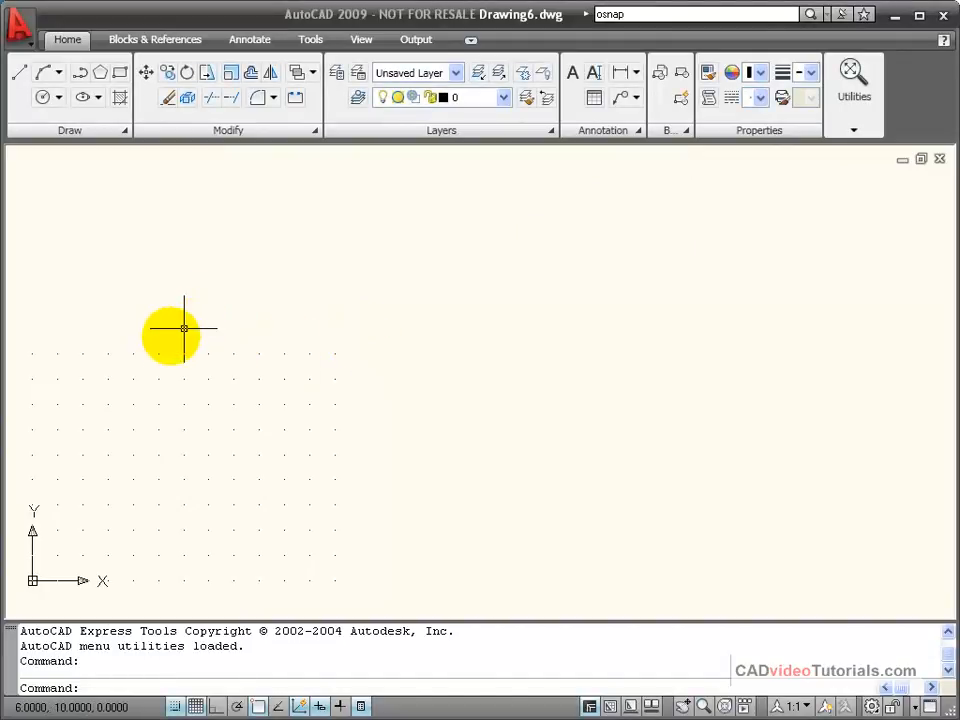
{"action": "mouse_move", "coordinate": [335, 555]}
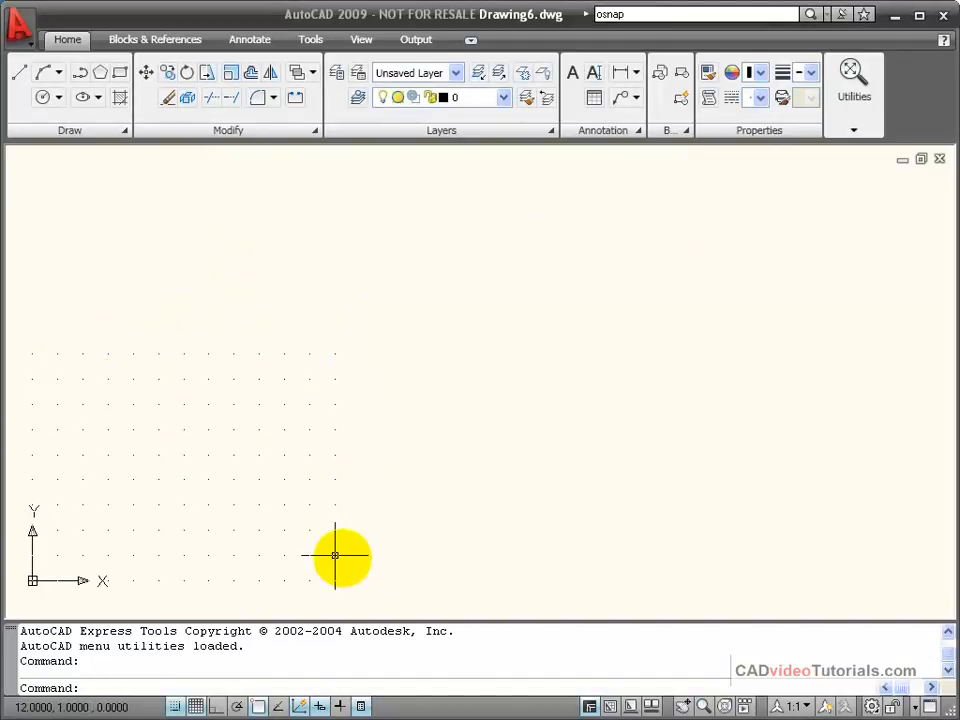
{"action": "mouse_move", "coordinate": [232, 354]}
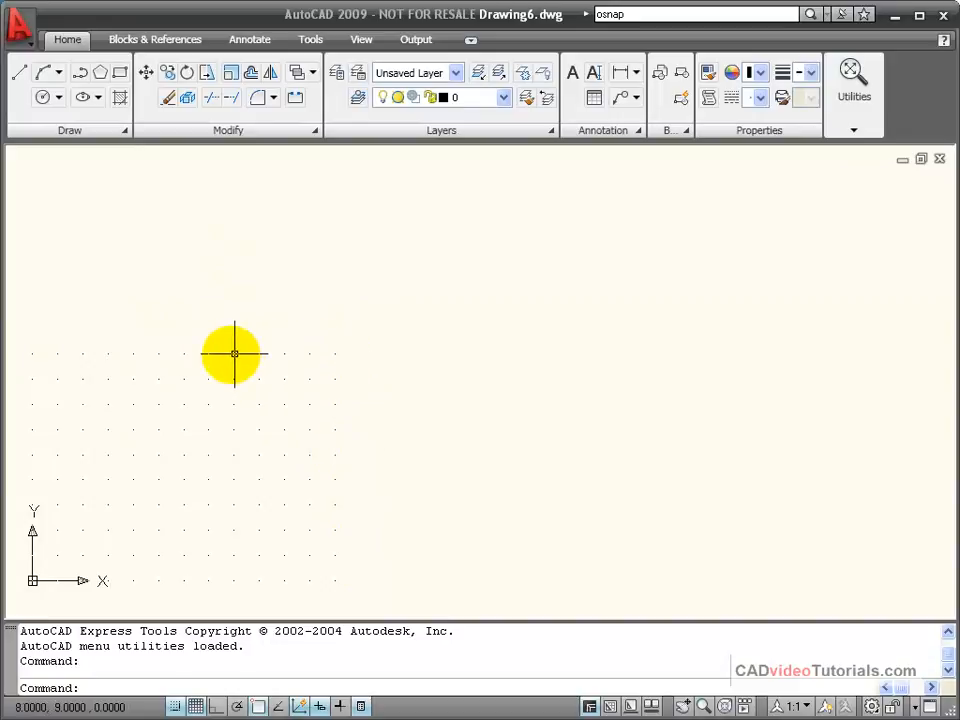
{"action": "mouse_move", "coordinate": [662, 454]}
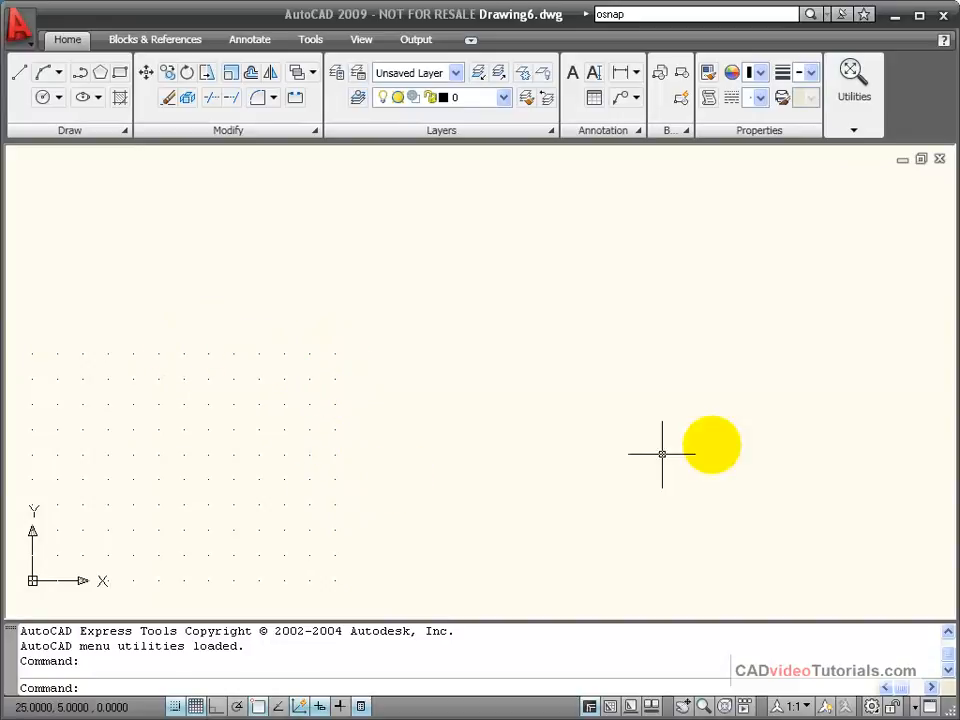
{"action": "mouse_move", "coordinate": [197, 353]}
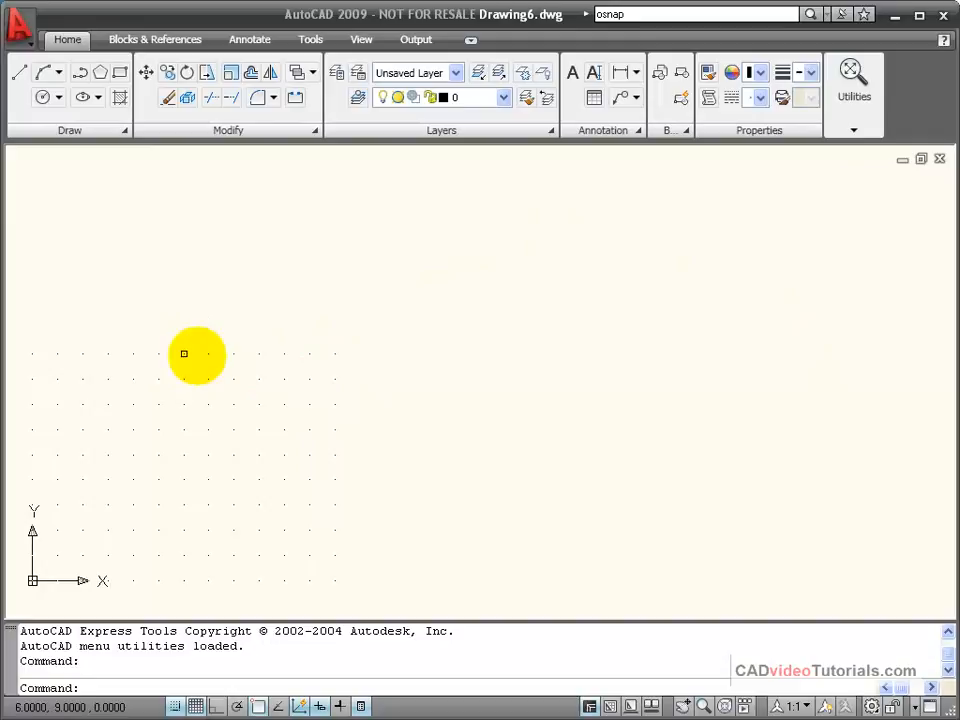
{"action": "mouse_move", "coordinate": [436, 253]}
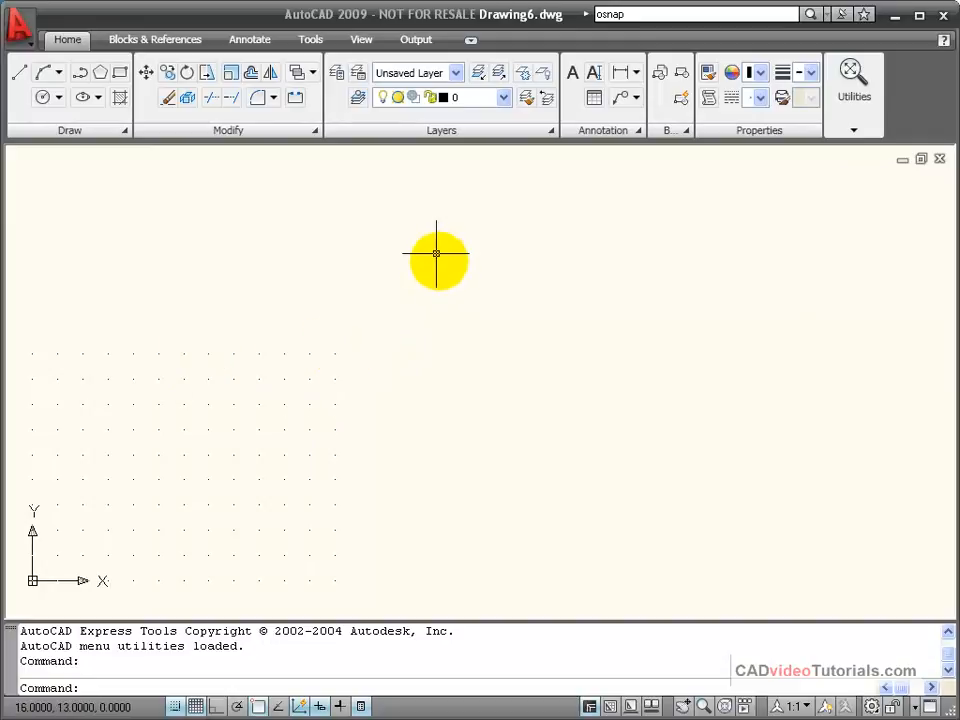
{"action": "mouse_move", "coordinate": [410, 277]}
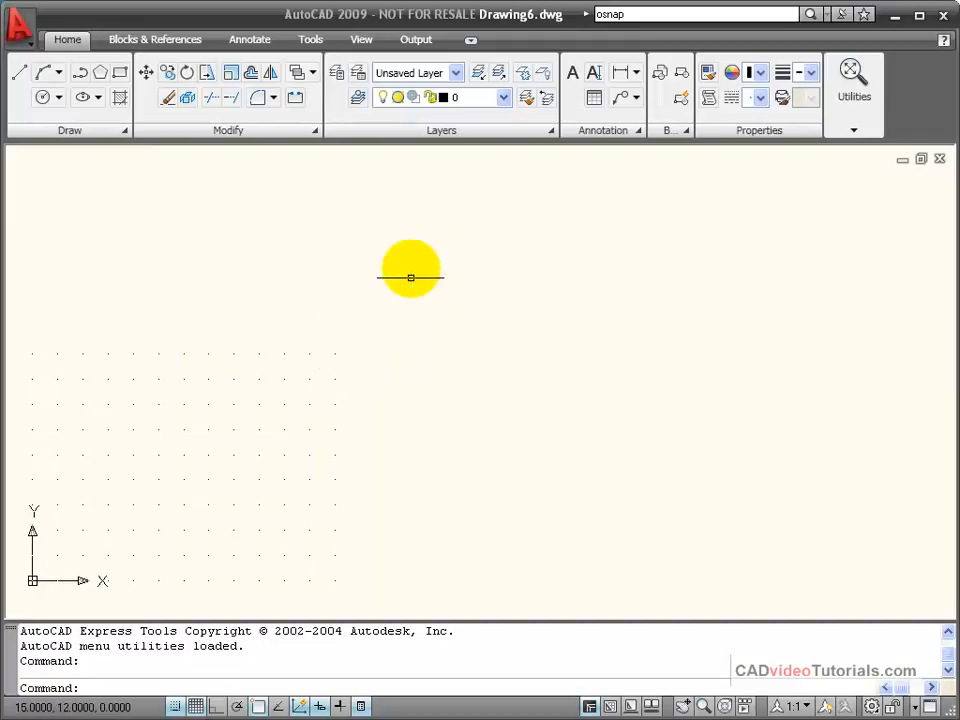
{"action": "mouse_move", "coordinate": [360, 330]}
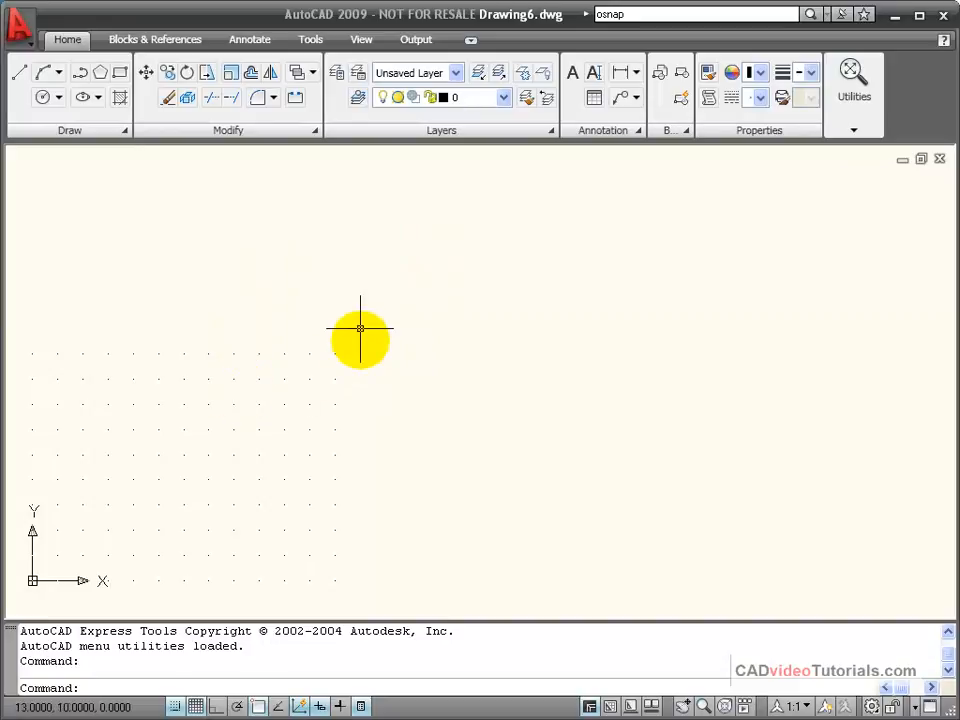
{"action": "type", "text": "z"}
{"action": "type", "text": "a"}
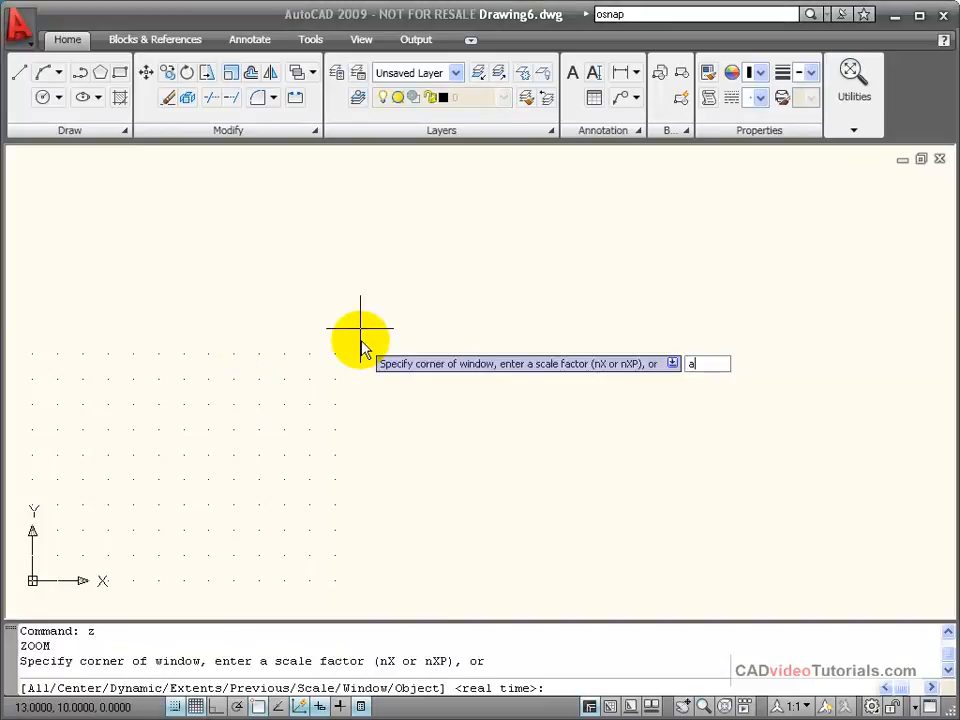
- Run Zoom All so the 1-unit grid fills the drawing area
{"action": "key", "text": "Return"}
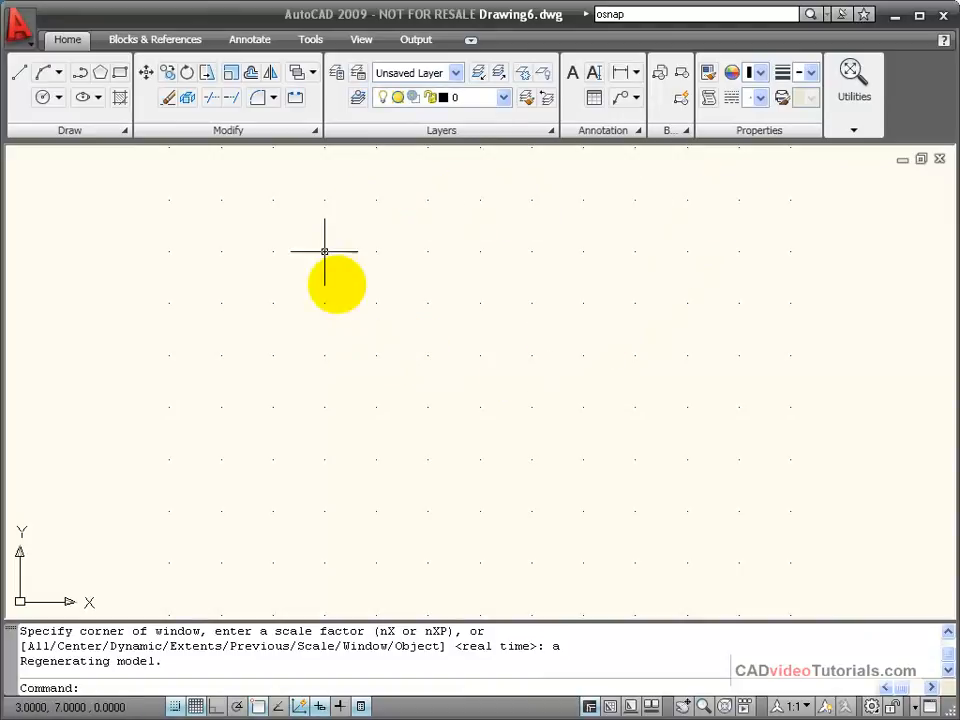
{"action": "mouse_move", "coordinate": [218, 460]}
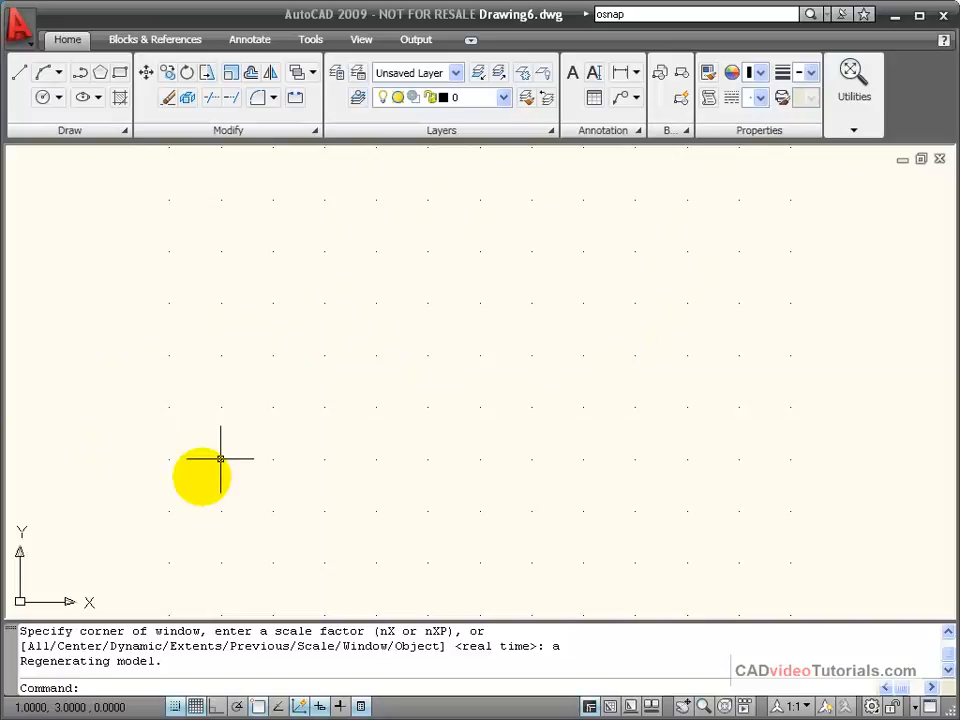
{"action": "mouse_move", "coordinate": [270, 460]}
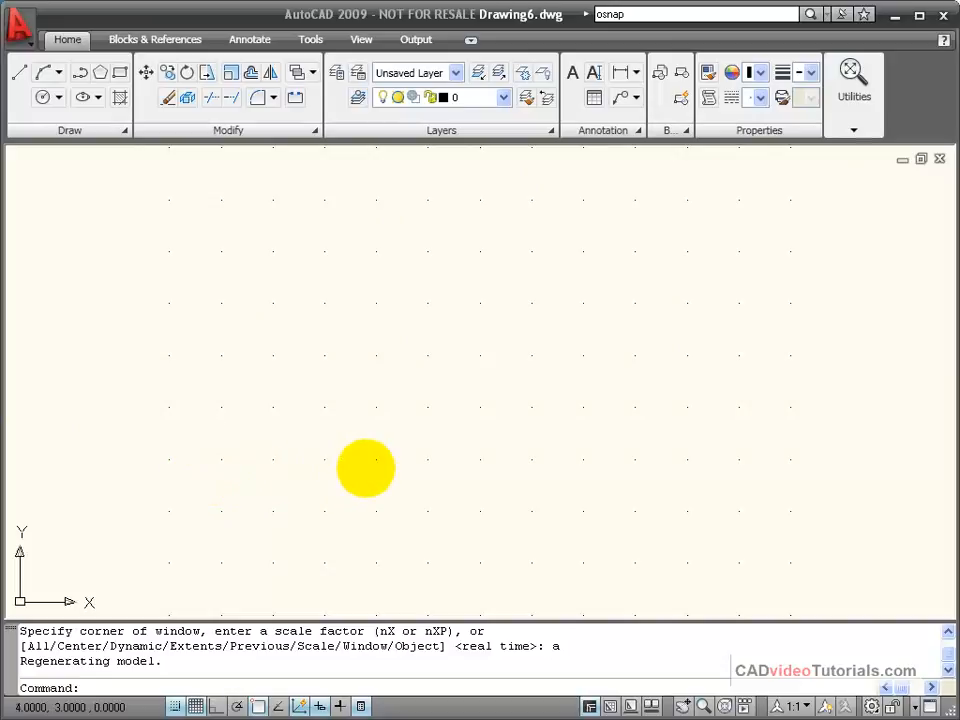
{"action": "mouse_move", "coordinate": [423, 460]}
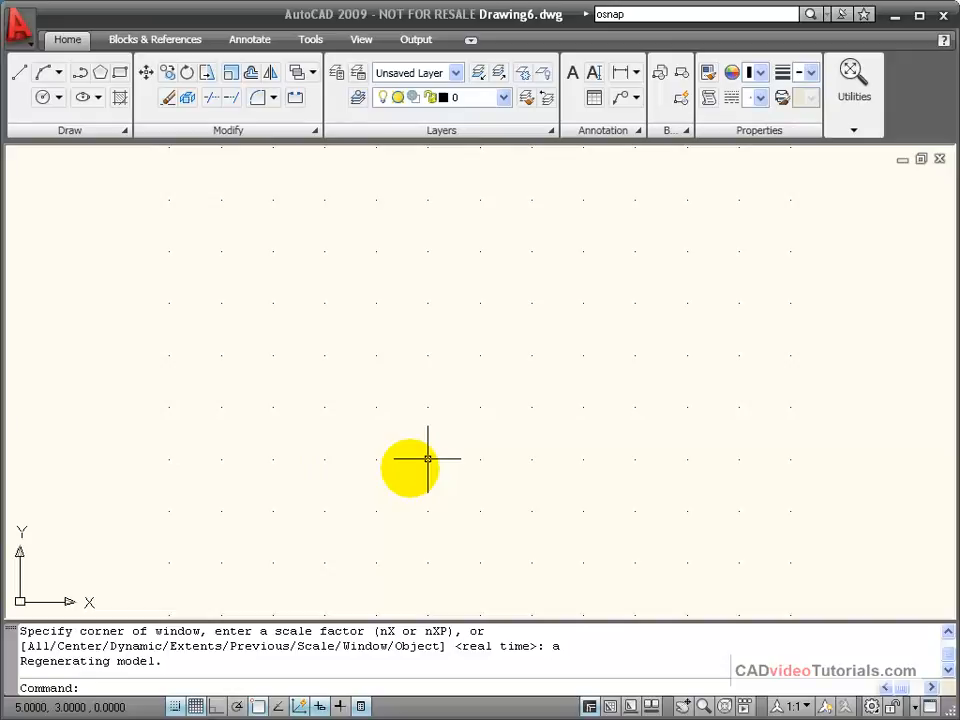
{"action": "mouse_move", "coordinate": [480, 407]}
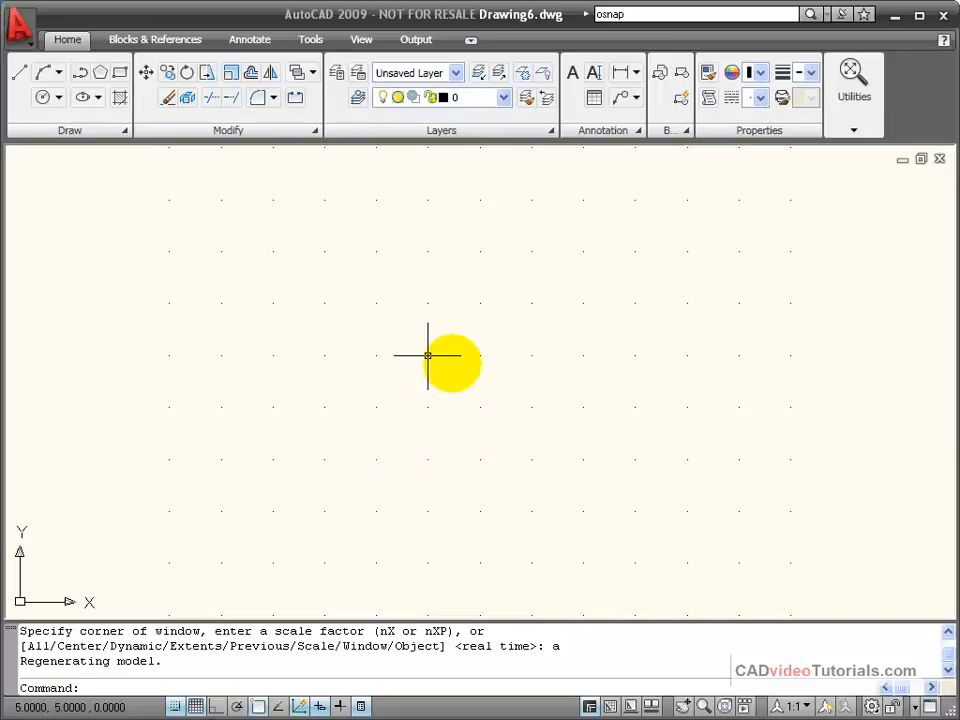
{"action": "mouse_move", "coordinate": [377, 305]}
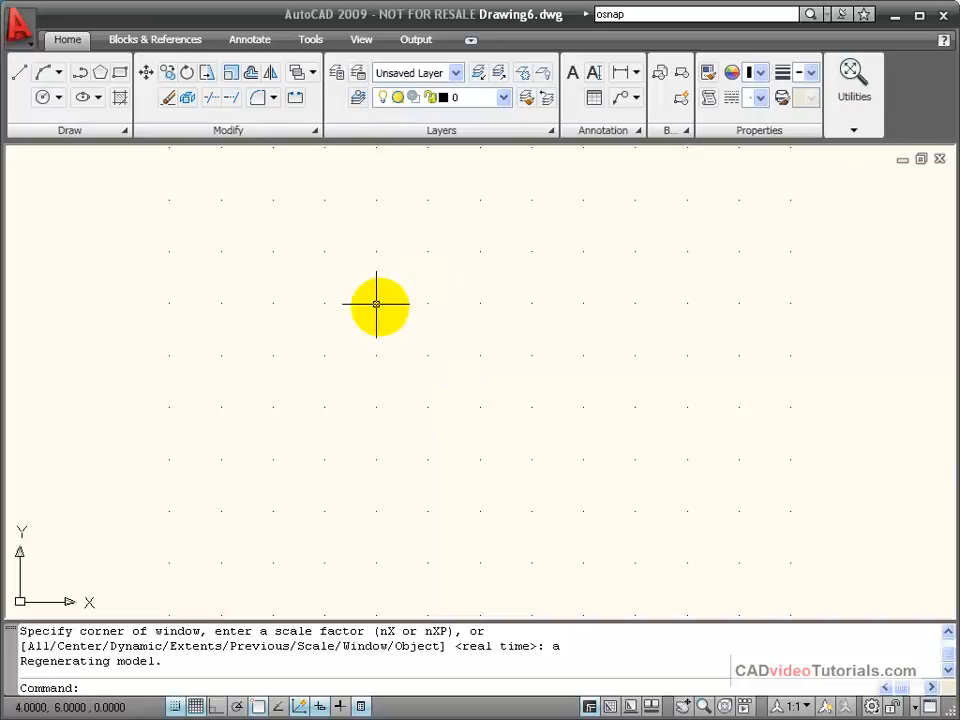
{"action": "mouse_move", "coordinate": [324, 303]}
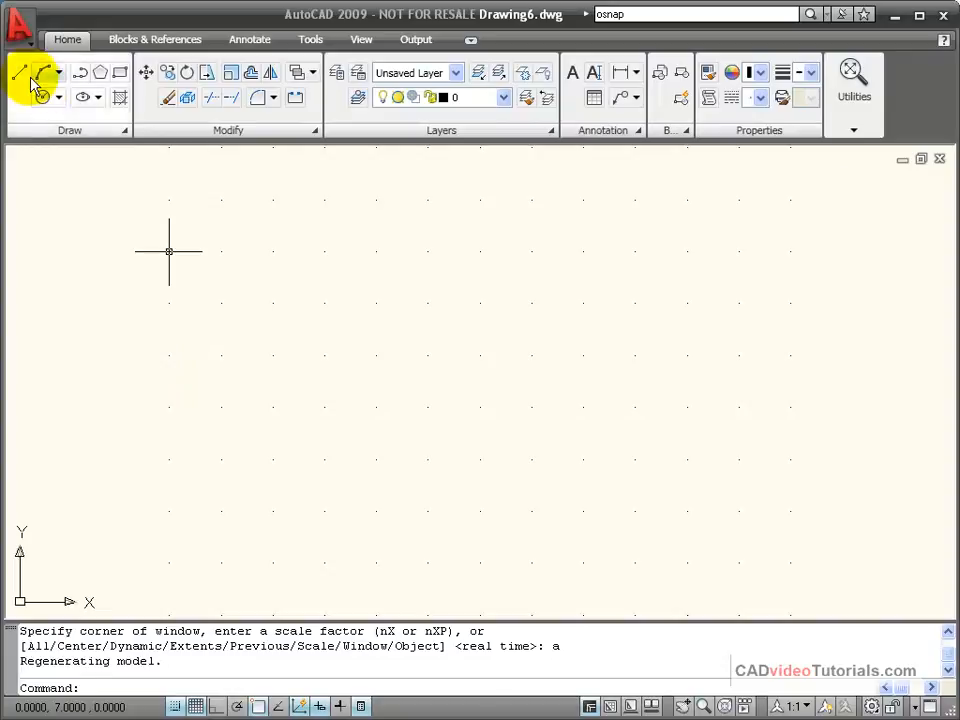
- Start the Line tool and place its first point on a grid point
{"action": "left_click", "coordinate": [18, 72]}
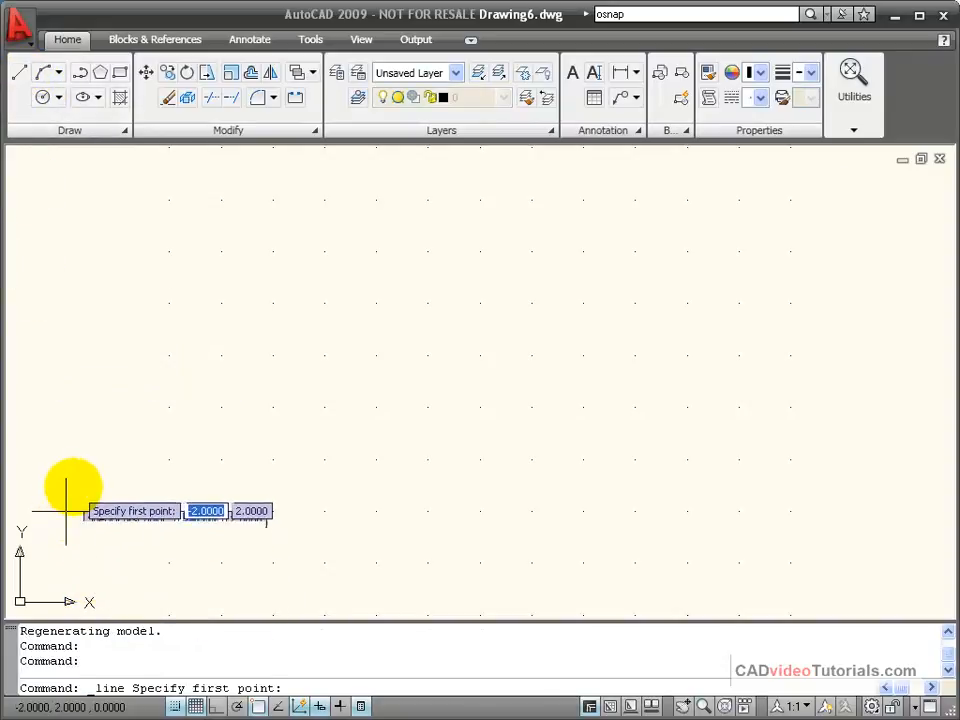
{"action": "left_click", "coordinate": [70, 511]}
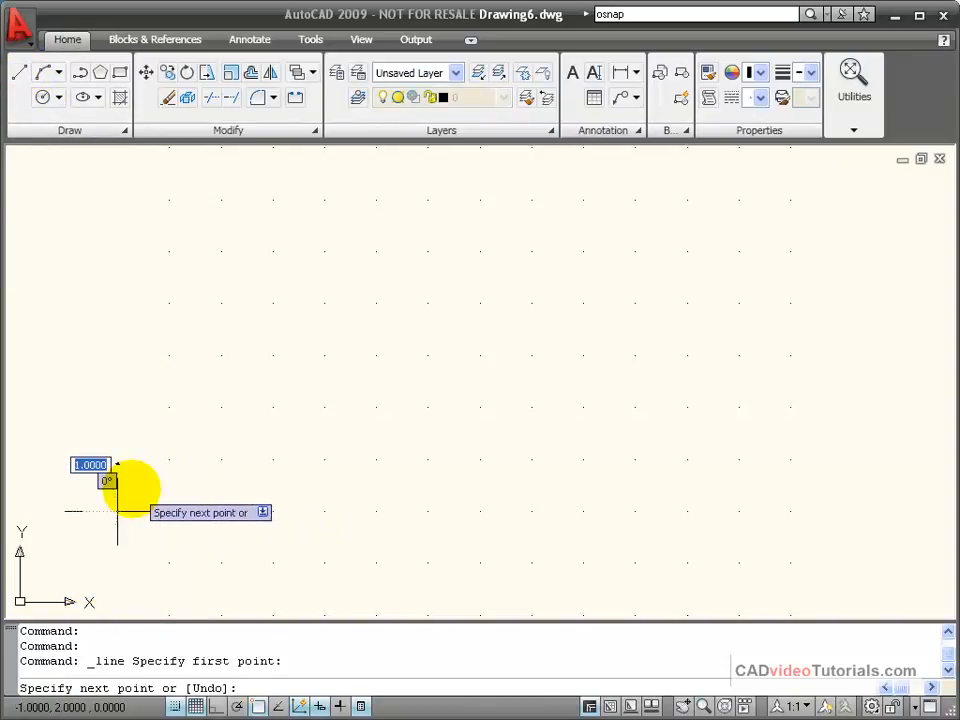
{"action": "mouse_move", "coordinate": [273, 500]}
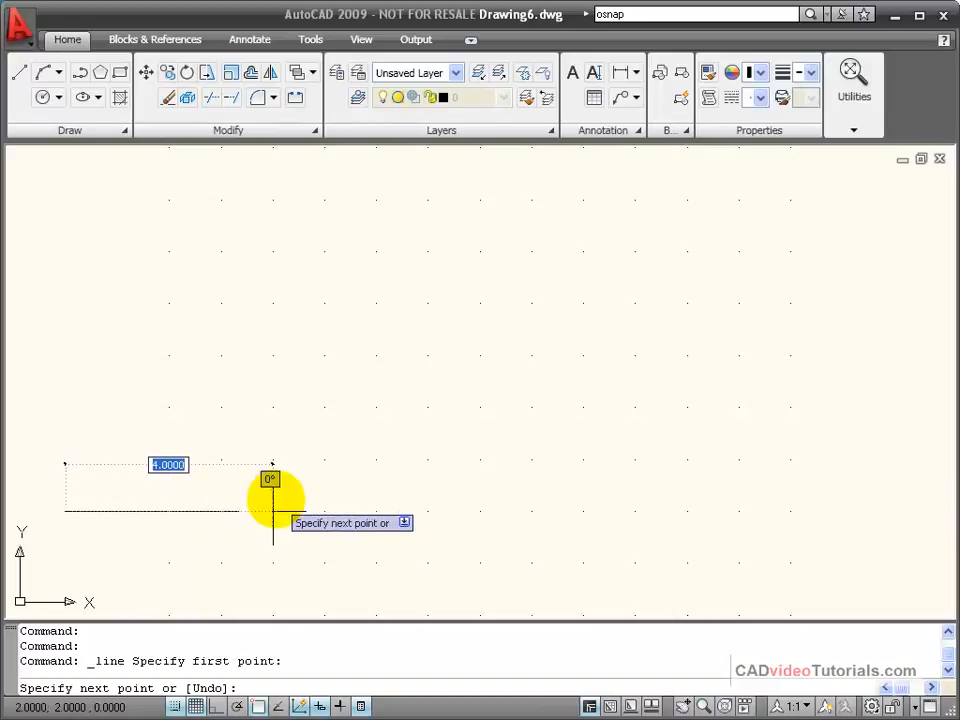
{"action": "mouse_move", "coordinate": [427, 500]}
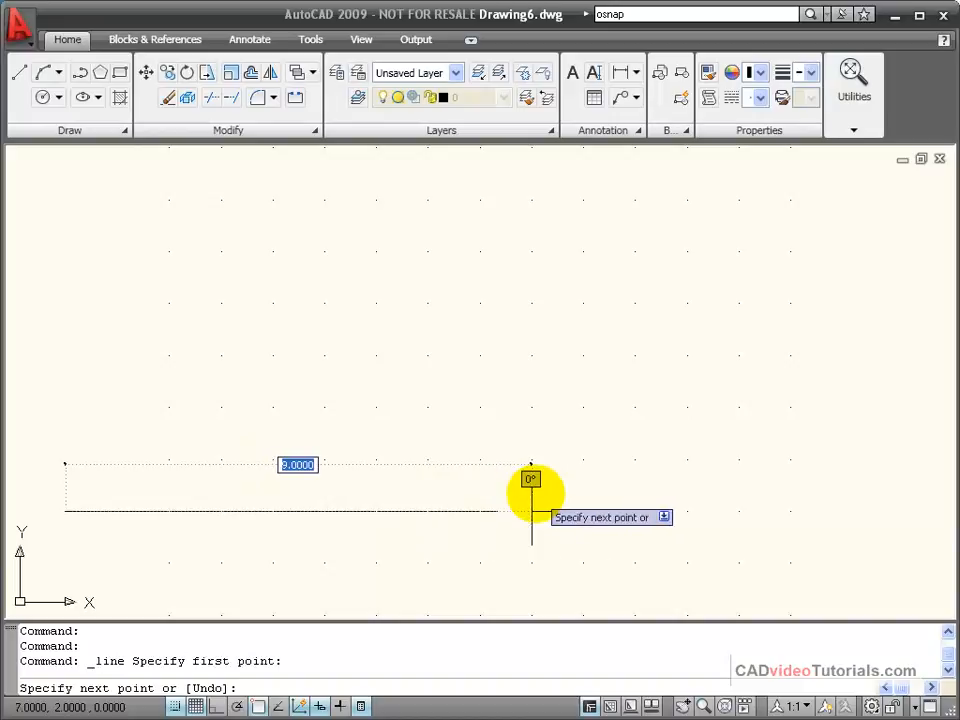
{"action": "mouse_move", "coordinate": [583, 480]}
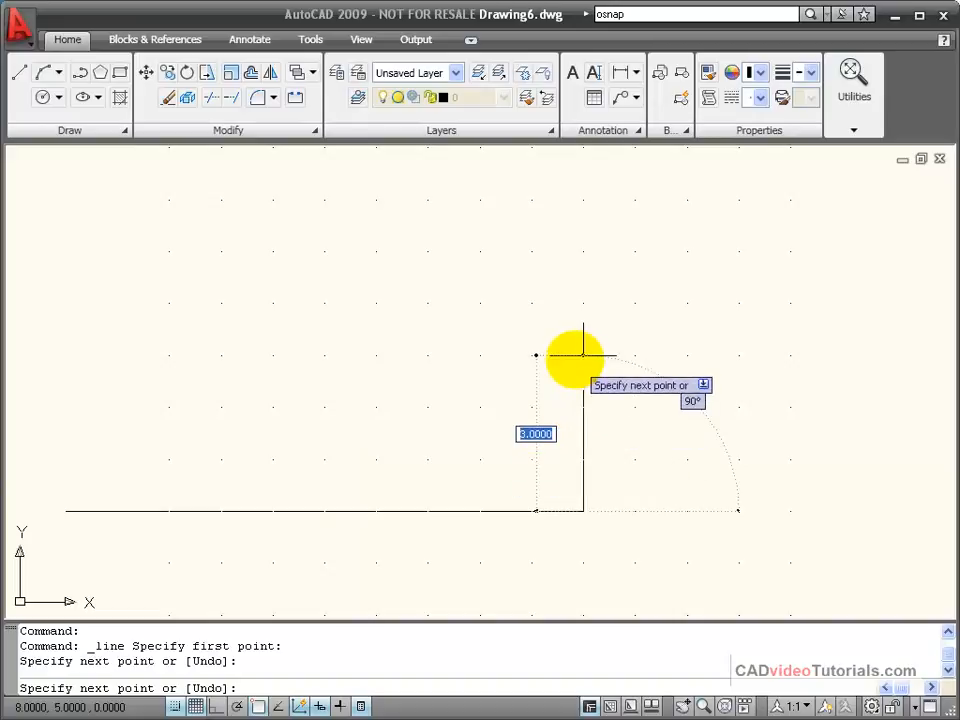
{"action": "mouse_move", "coordinate": [580, 300]}
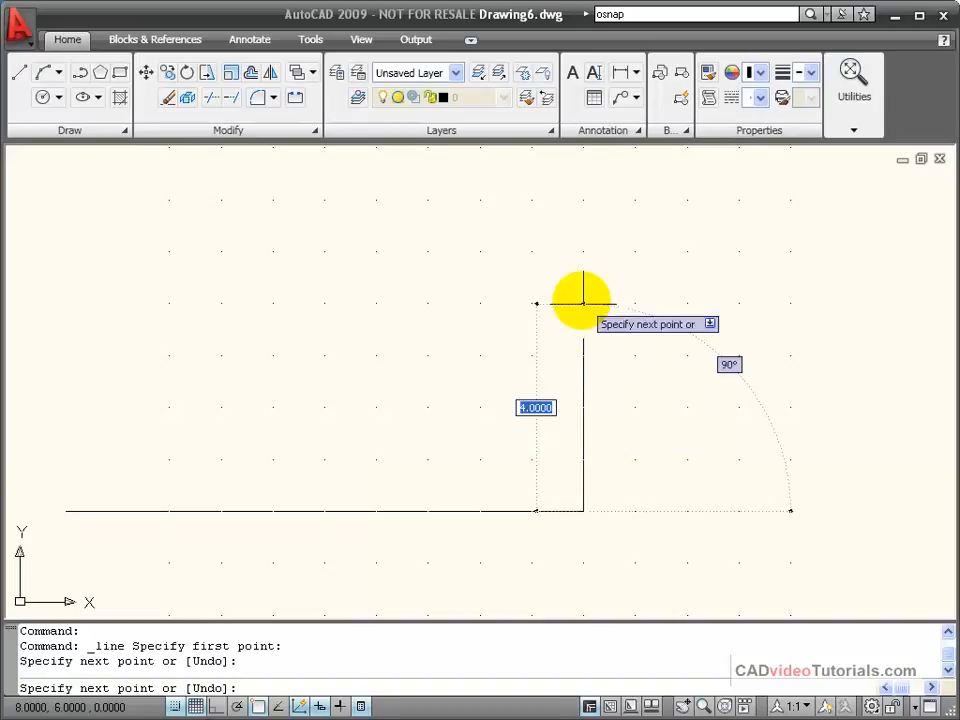